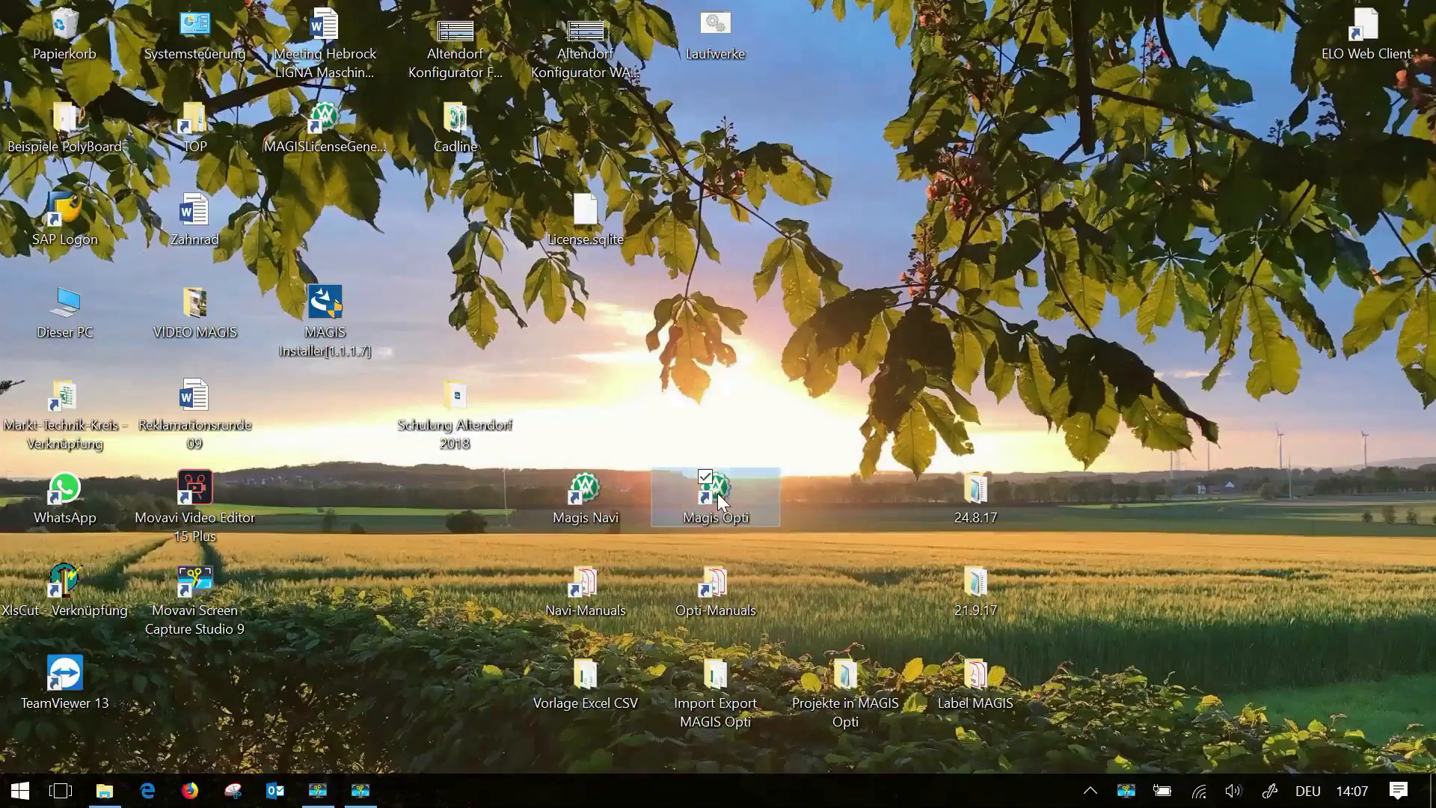
Launch Magis Opti from the desktop shortcut with the Altendorf 1 project
double_click(715, 492)
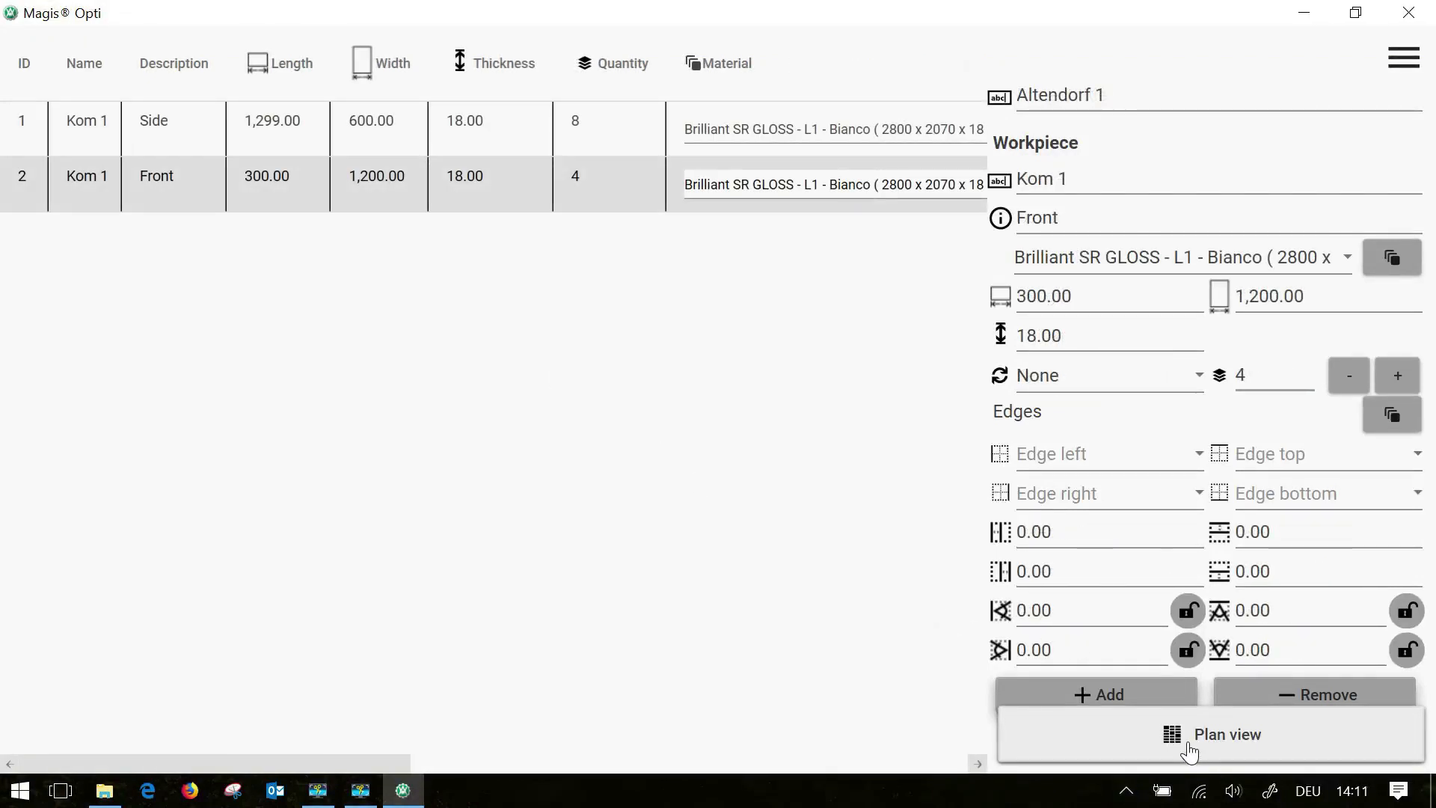
Show the plan view, accept the two Bianco board cutting plans and start Print project
left_click(1211, 733)
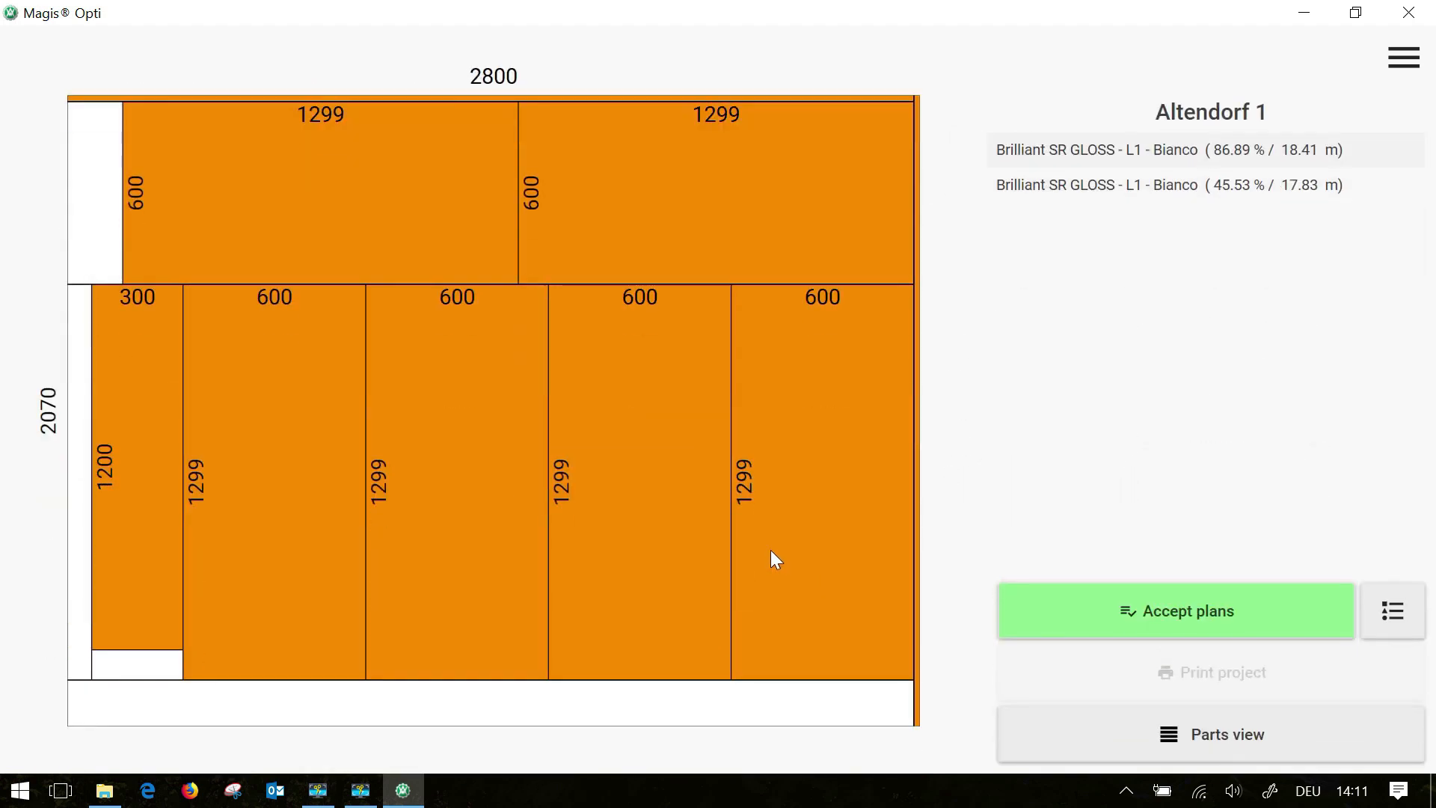
mouse_move(646, 453)
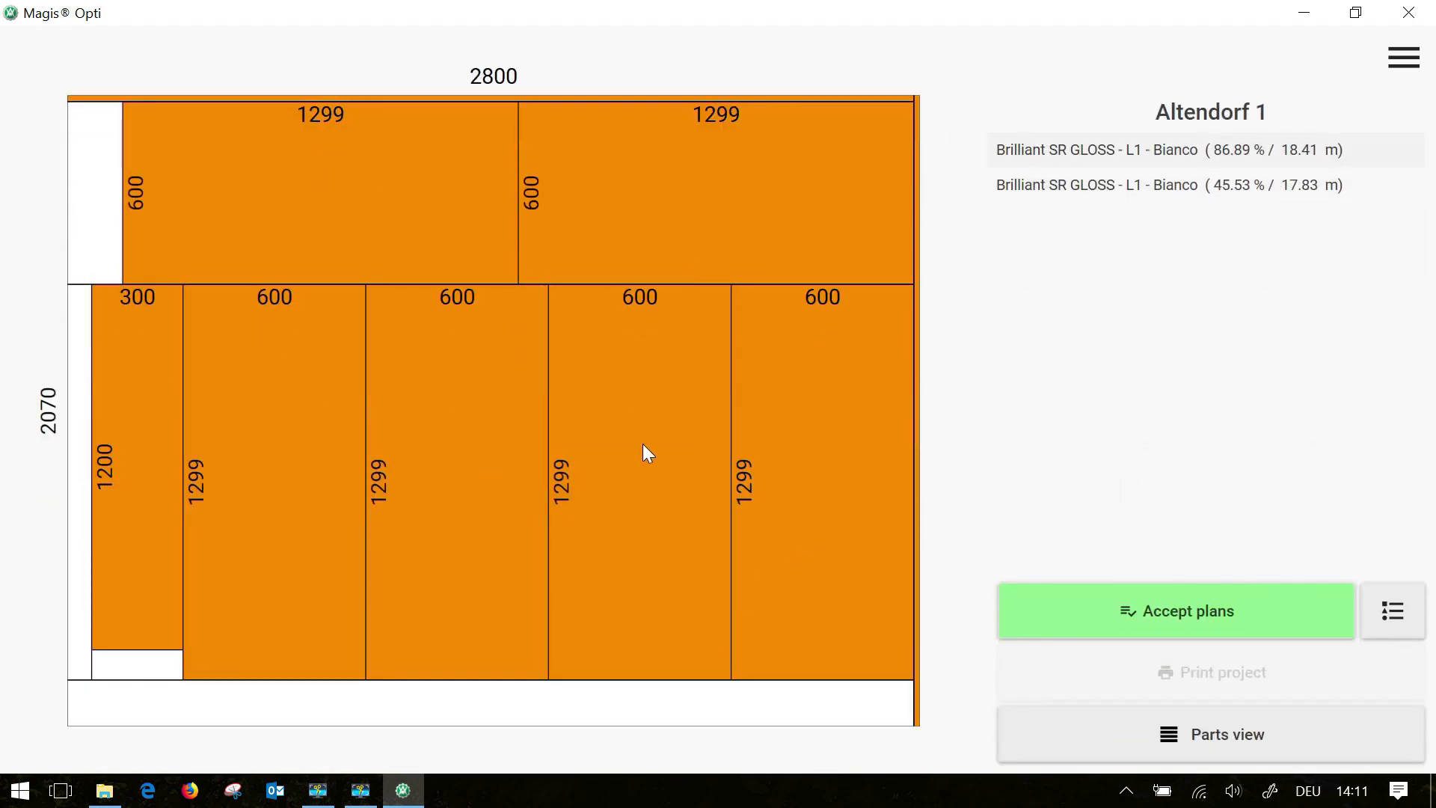
left_click(1099, 150)
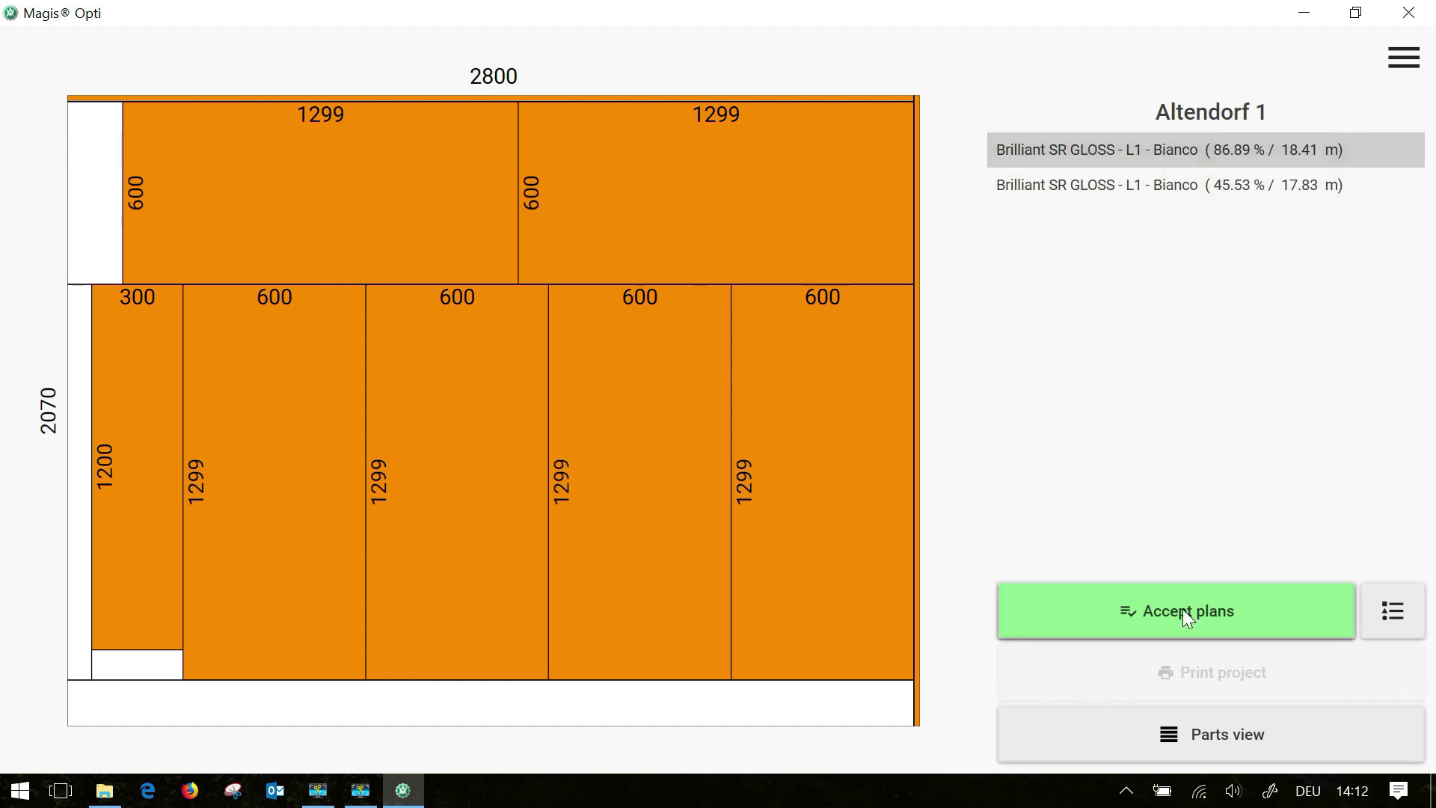
left_click(1176, 611)
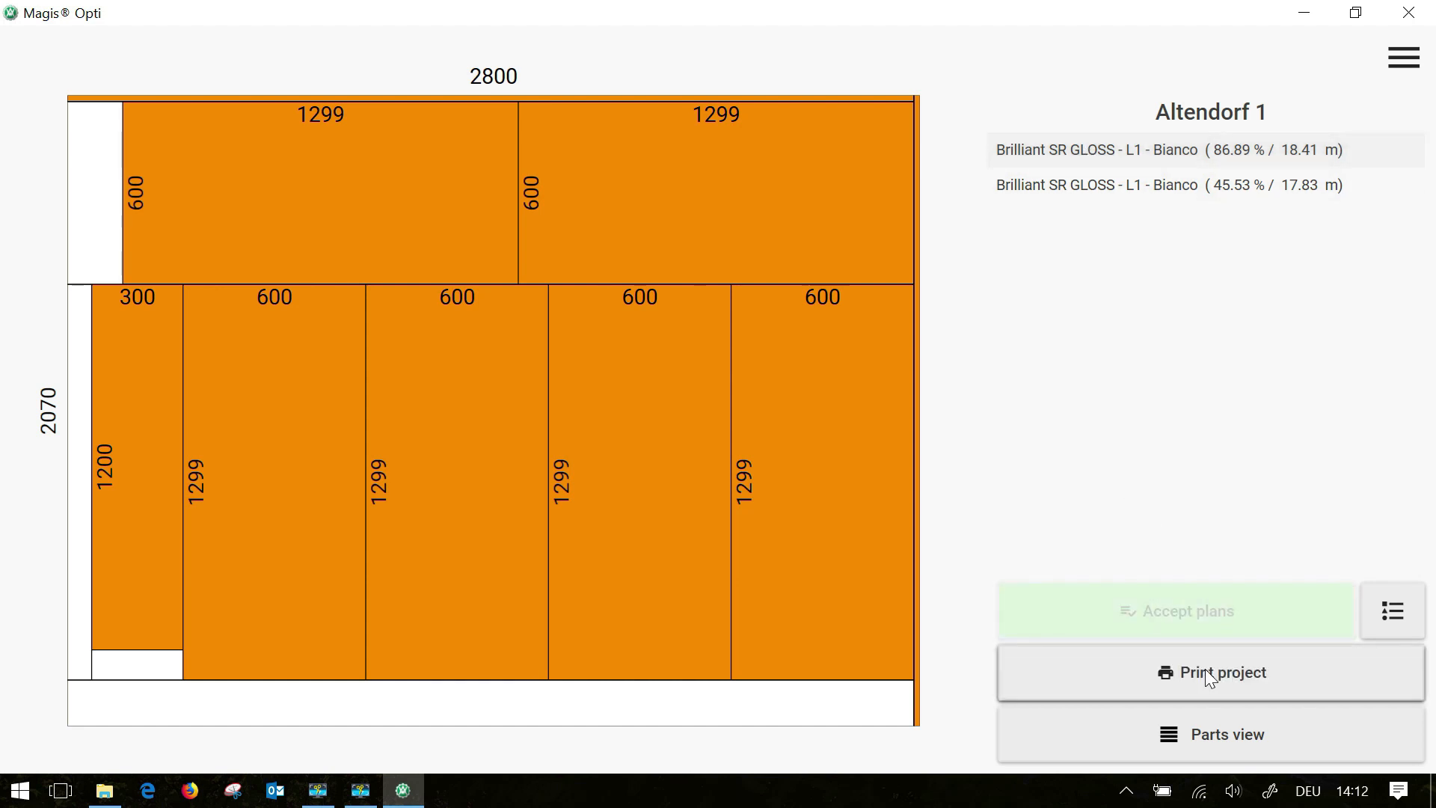
left_click(1210, 672)
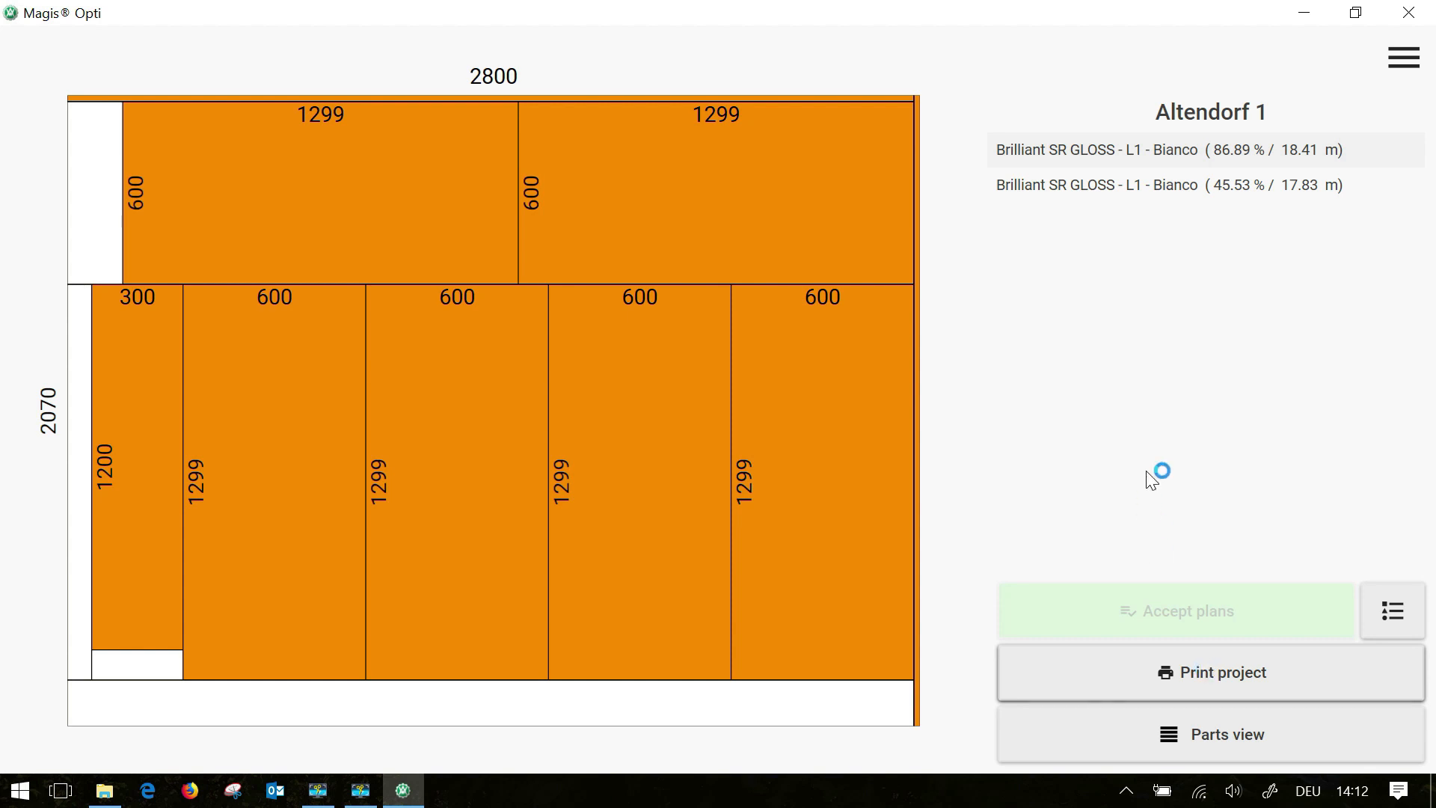
Zoom the Altendorf 1.pdf out to 66.7% so both sheet layouts with barcodes fit the page
left_click(1209, 672)
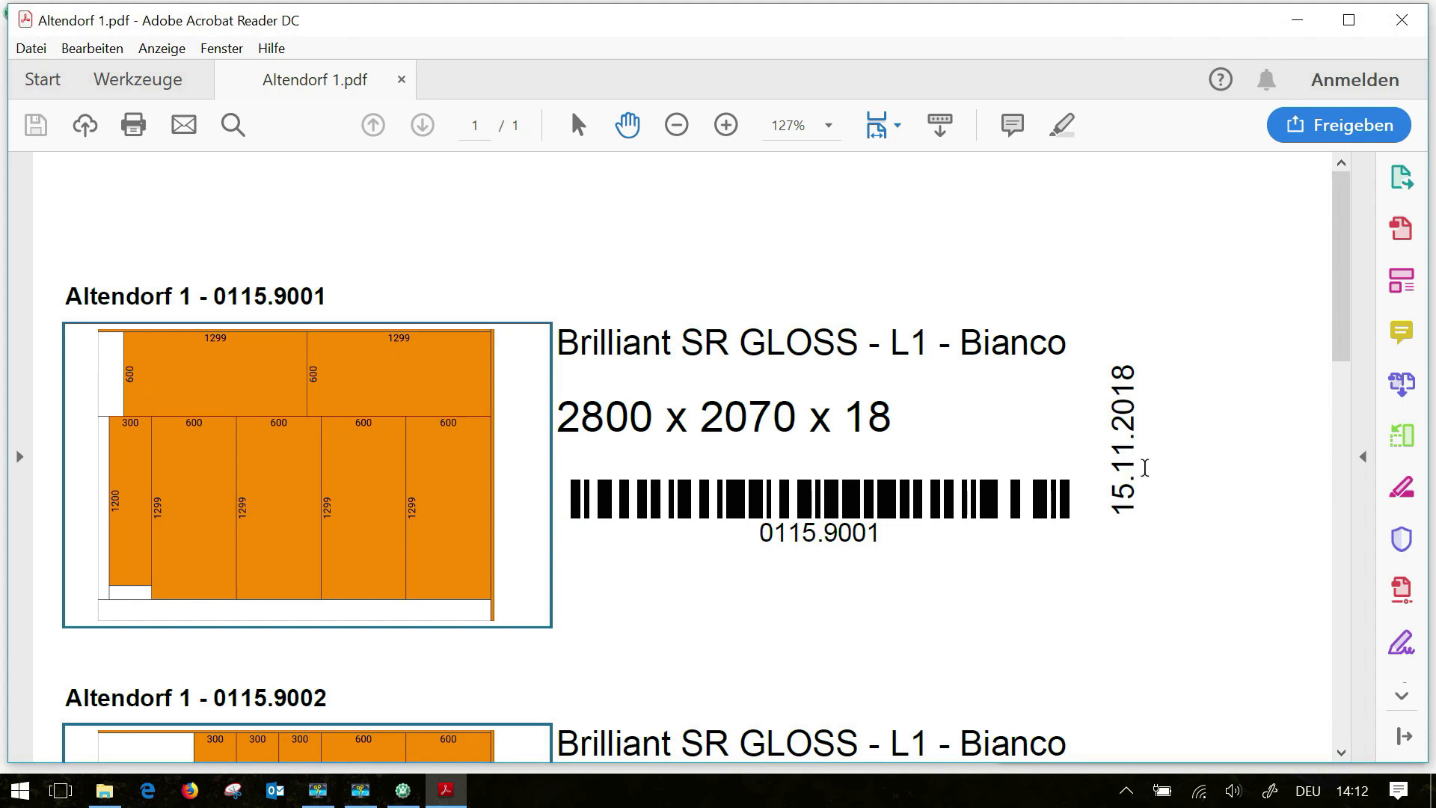
left_click(676, 126)
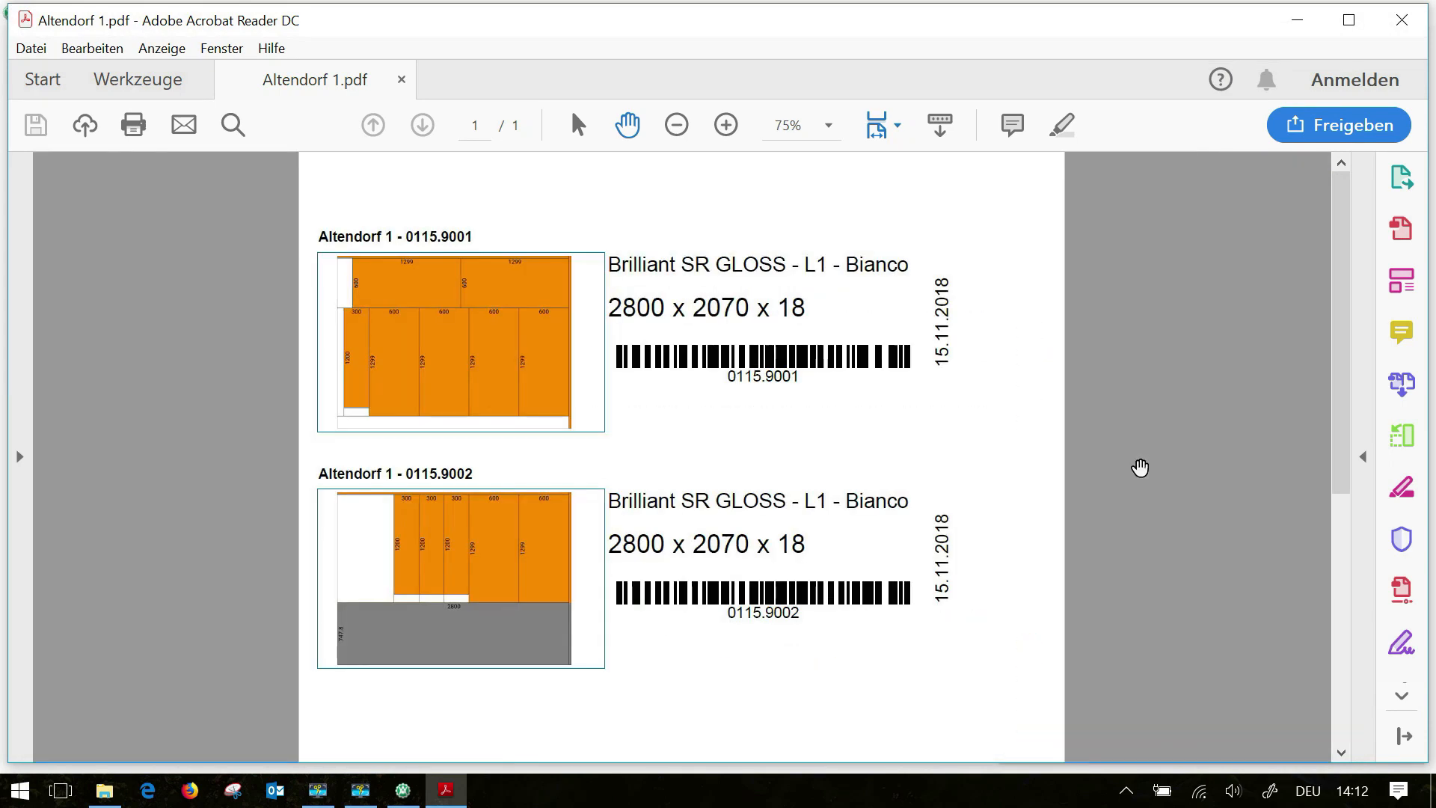
left_click(677, 126)
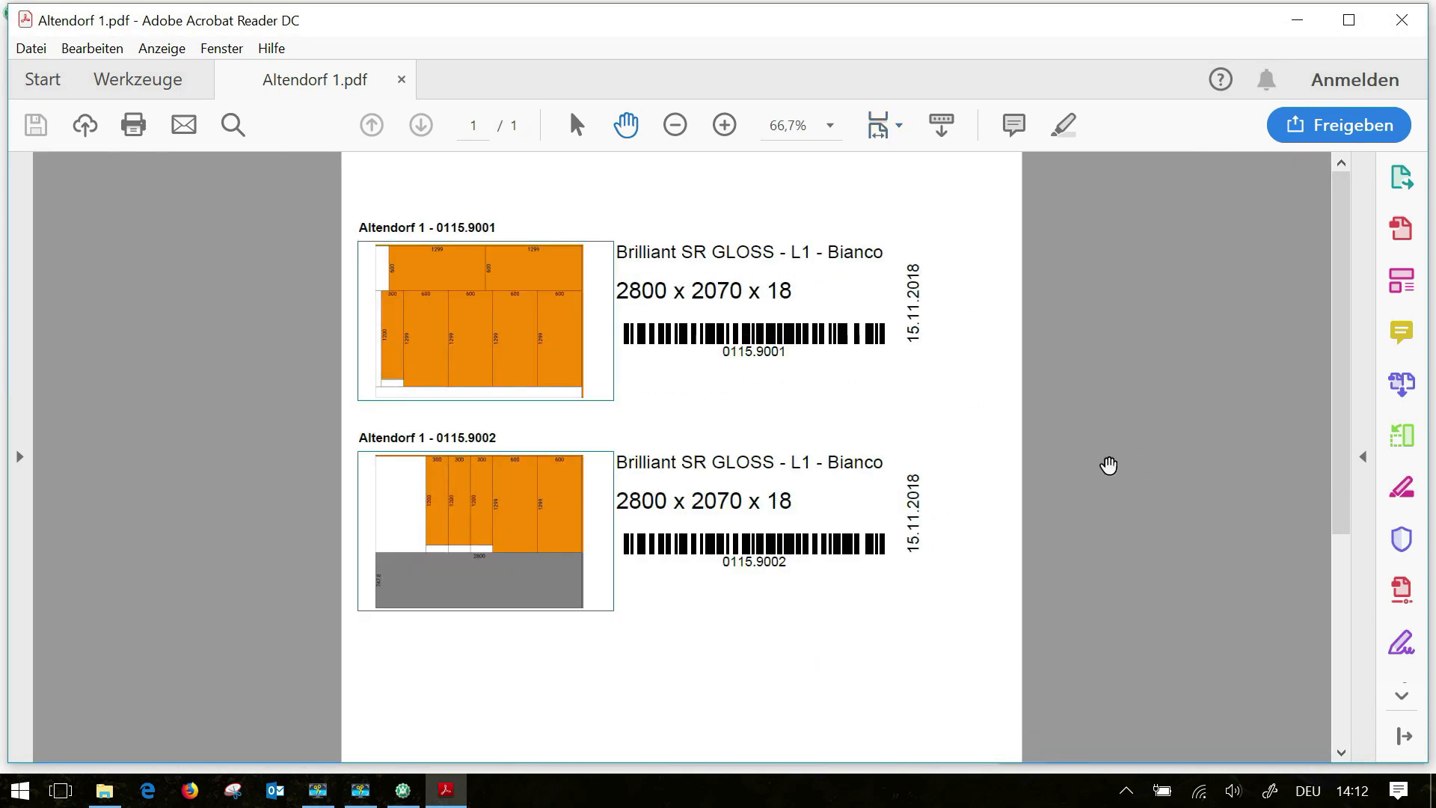
mouse_move(592, 272)
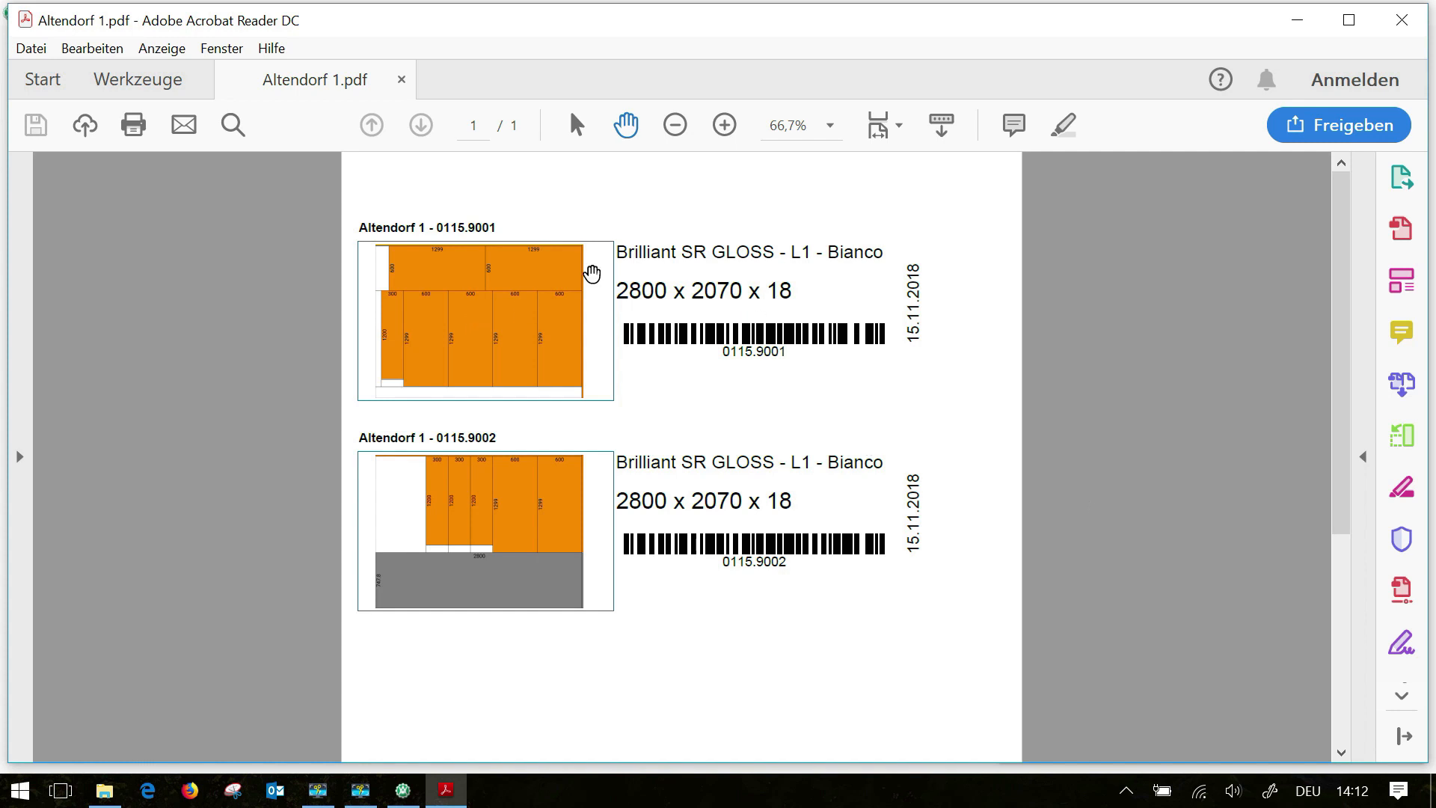
mouse_move(717, 437)
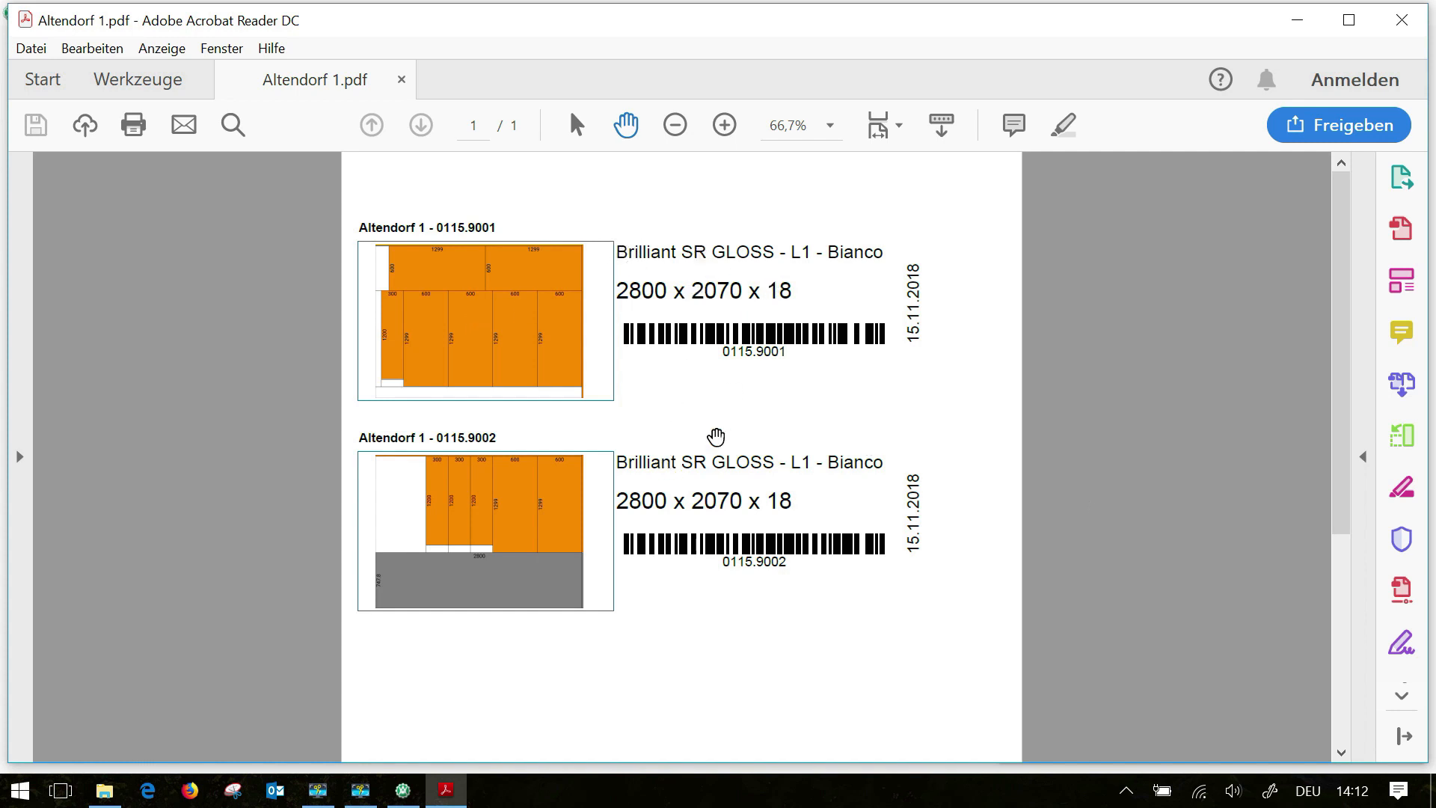
mouse_move(723, 434)
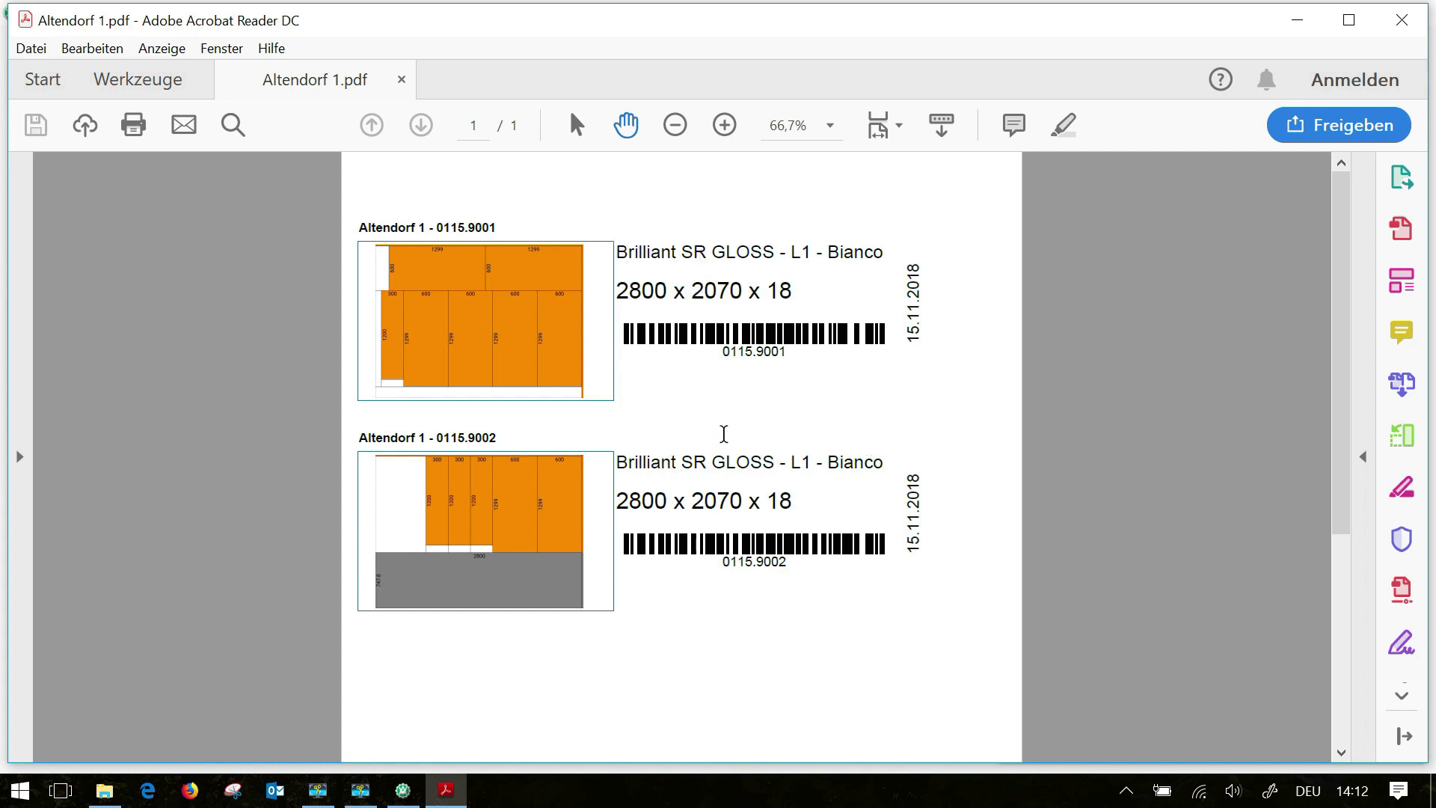
mouse_move(724, 431)
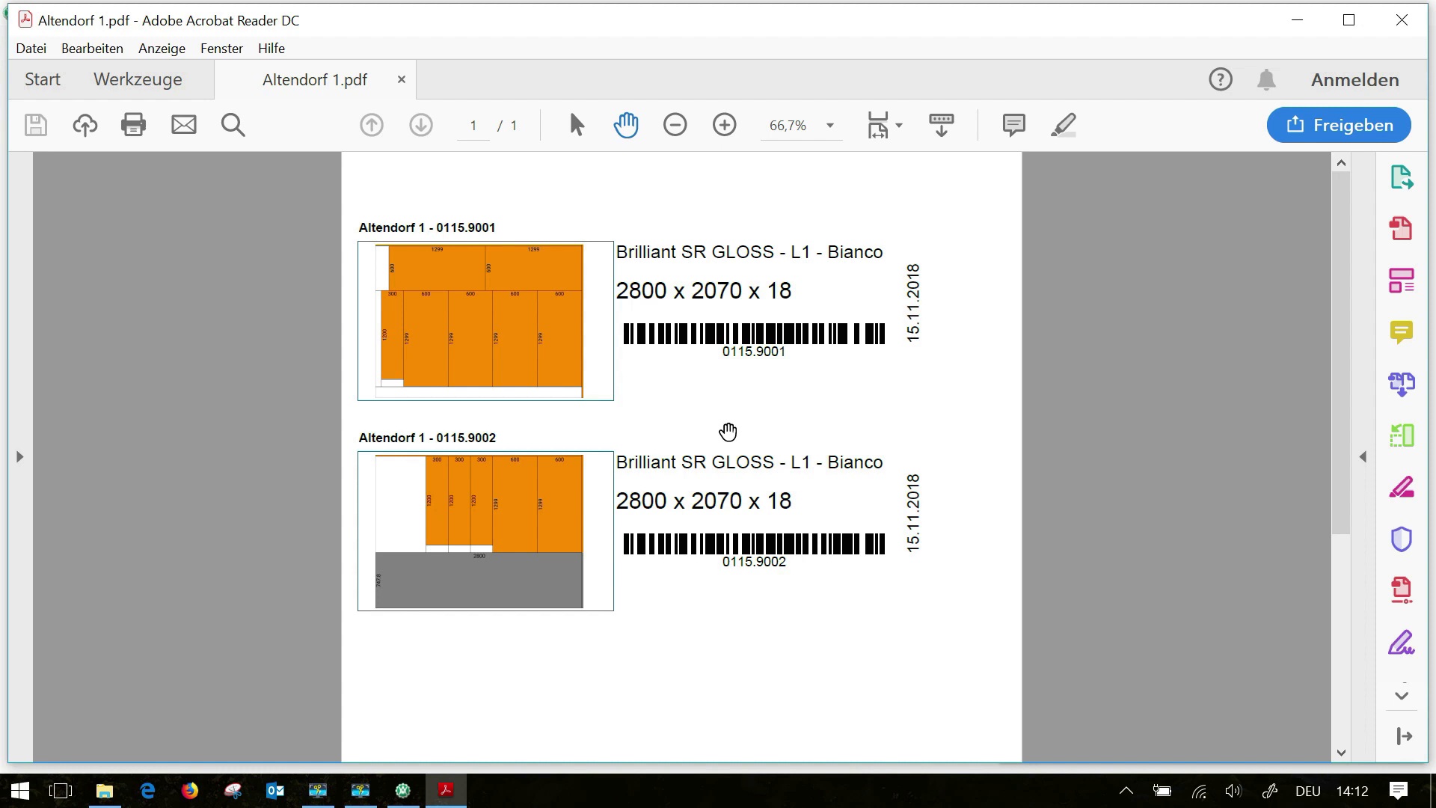
mouse_move(835, 332)
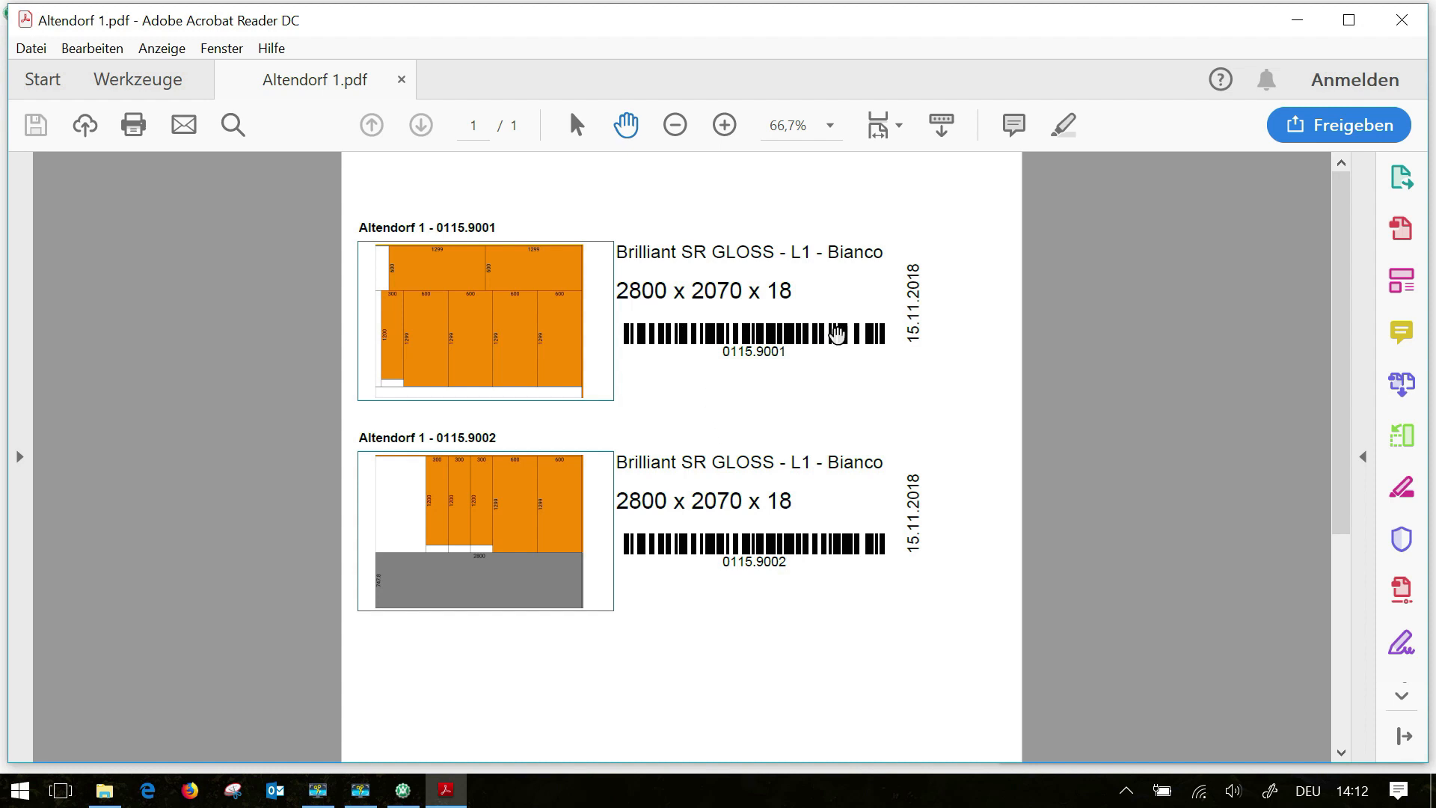
mouse_move(781, 407)
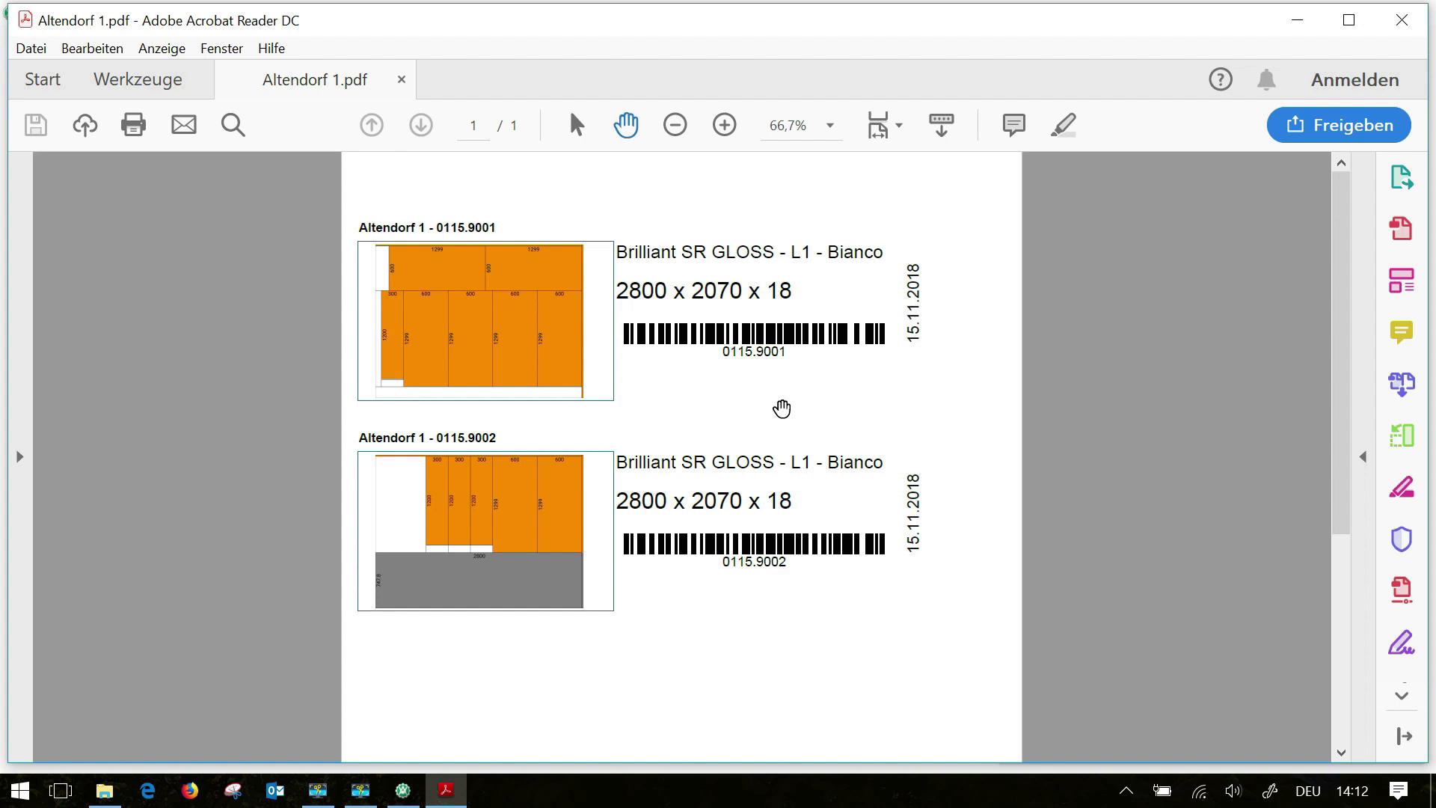
mouse_move(708, 366)
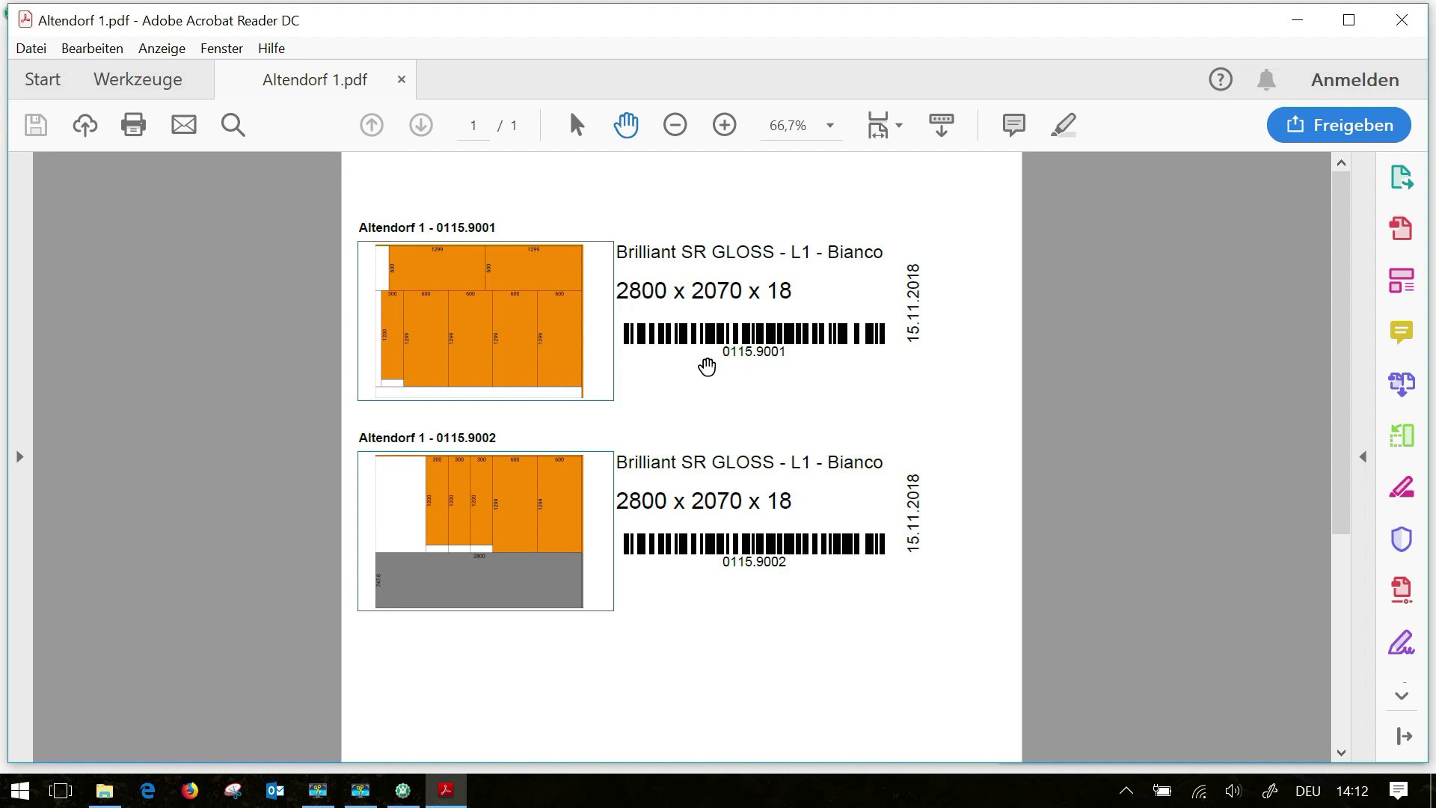
mouse_move(751, 395)
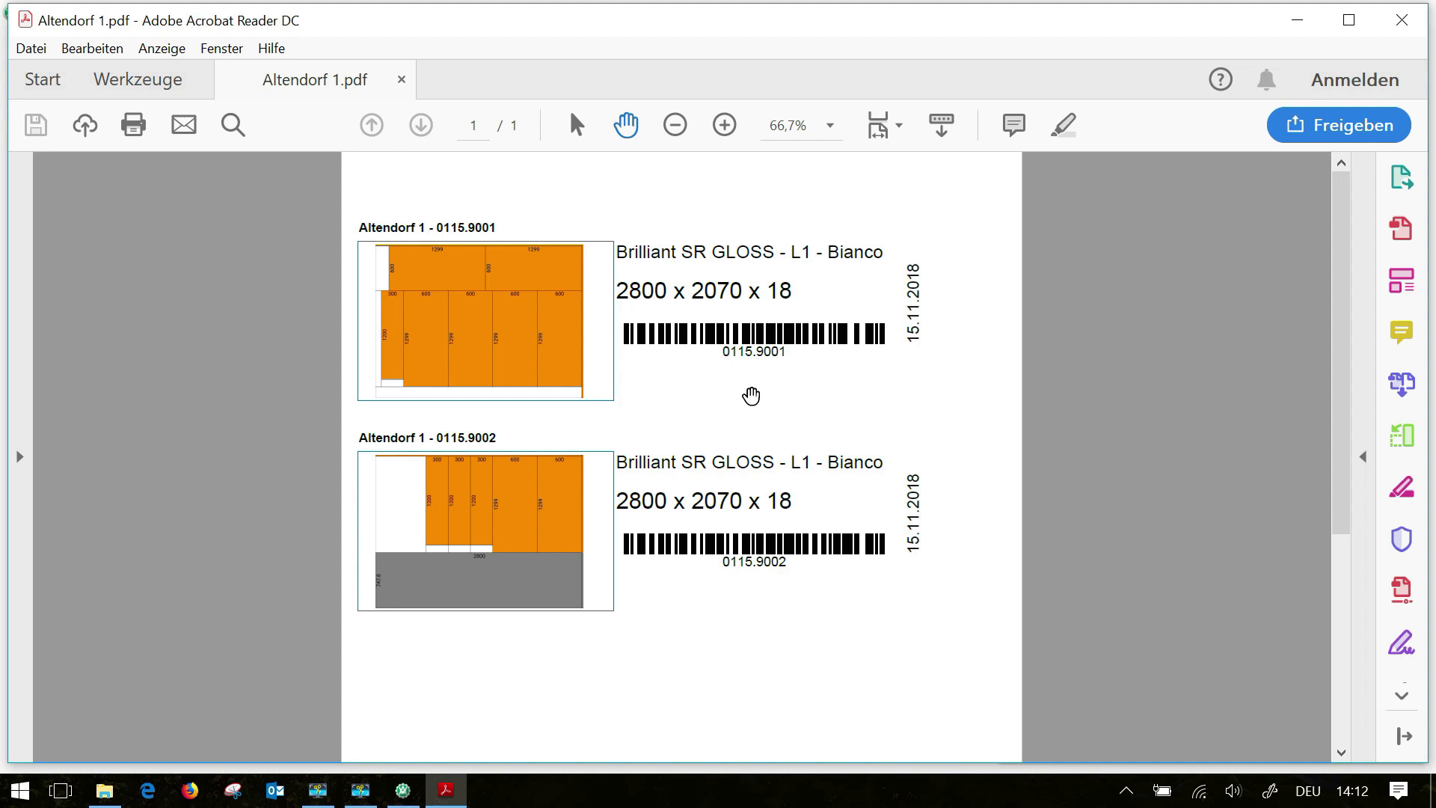
mouse_move(744, 386)
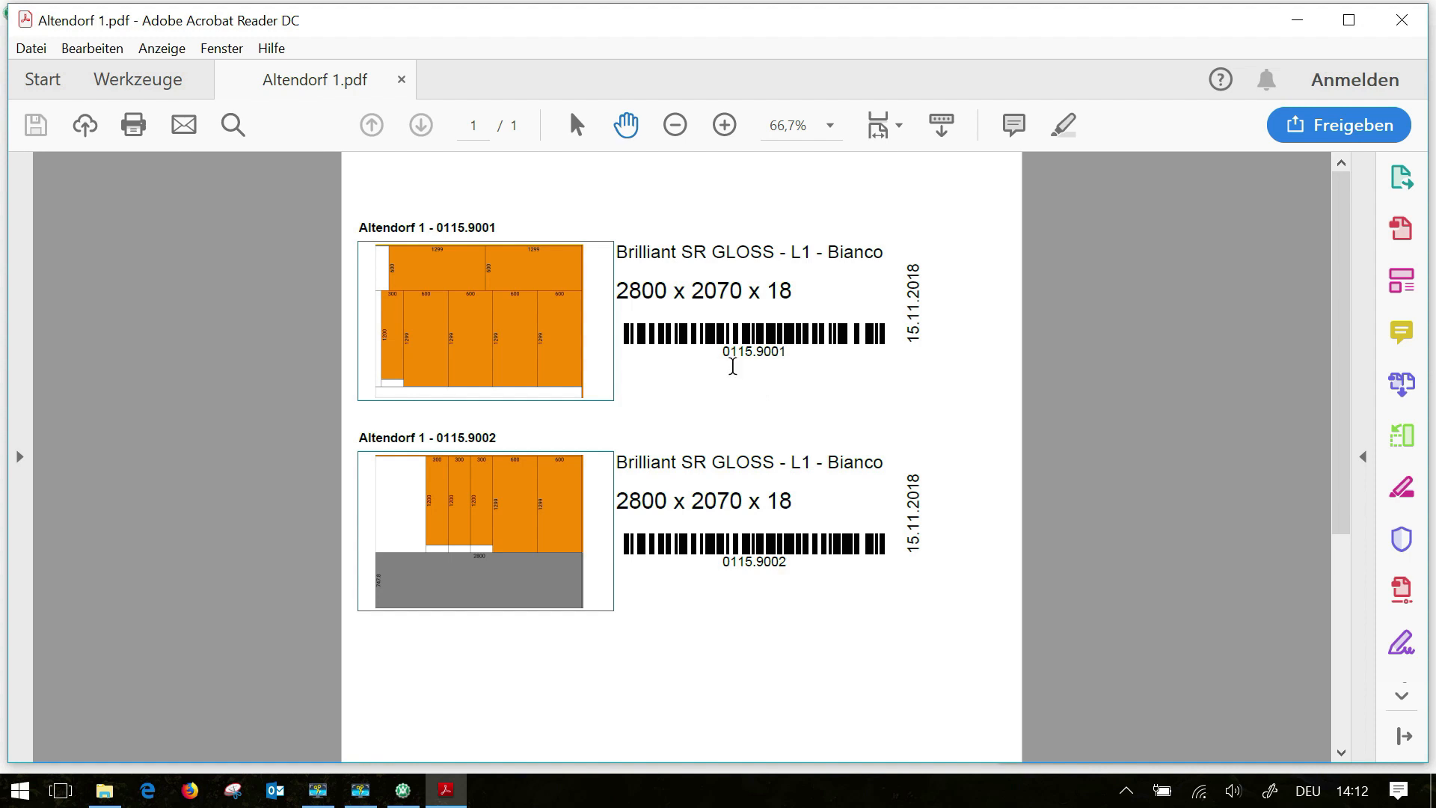
mouse_move(748, 403)
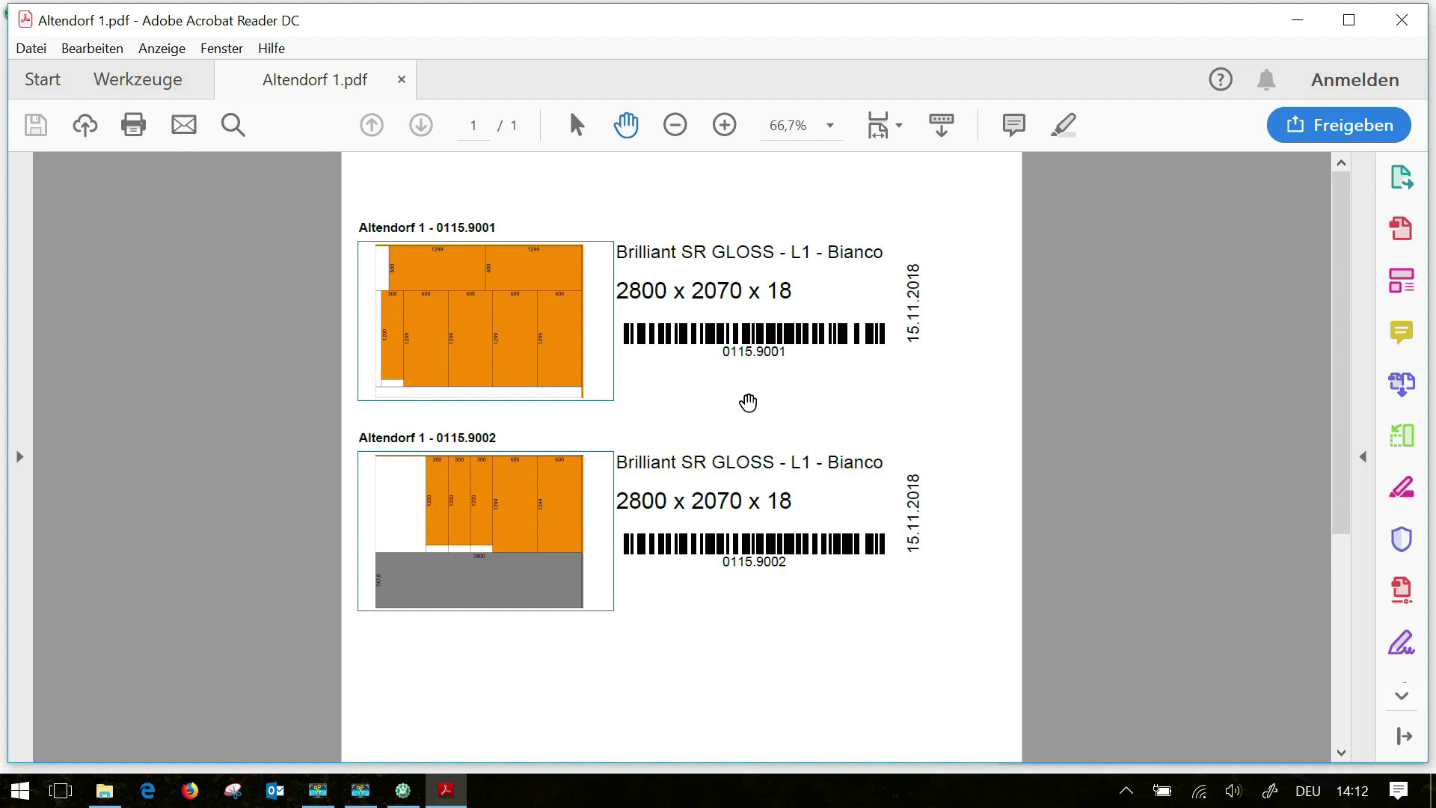
mouse_move(769, 406)
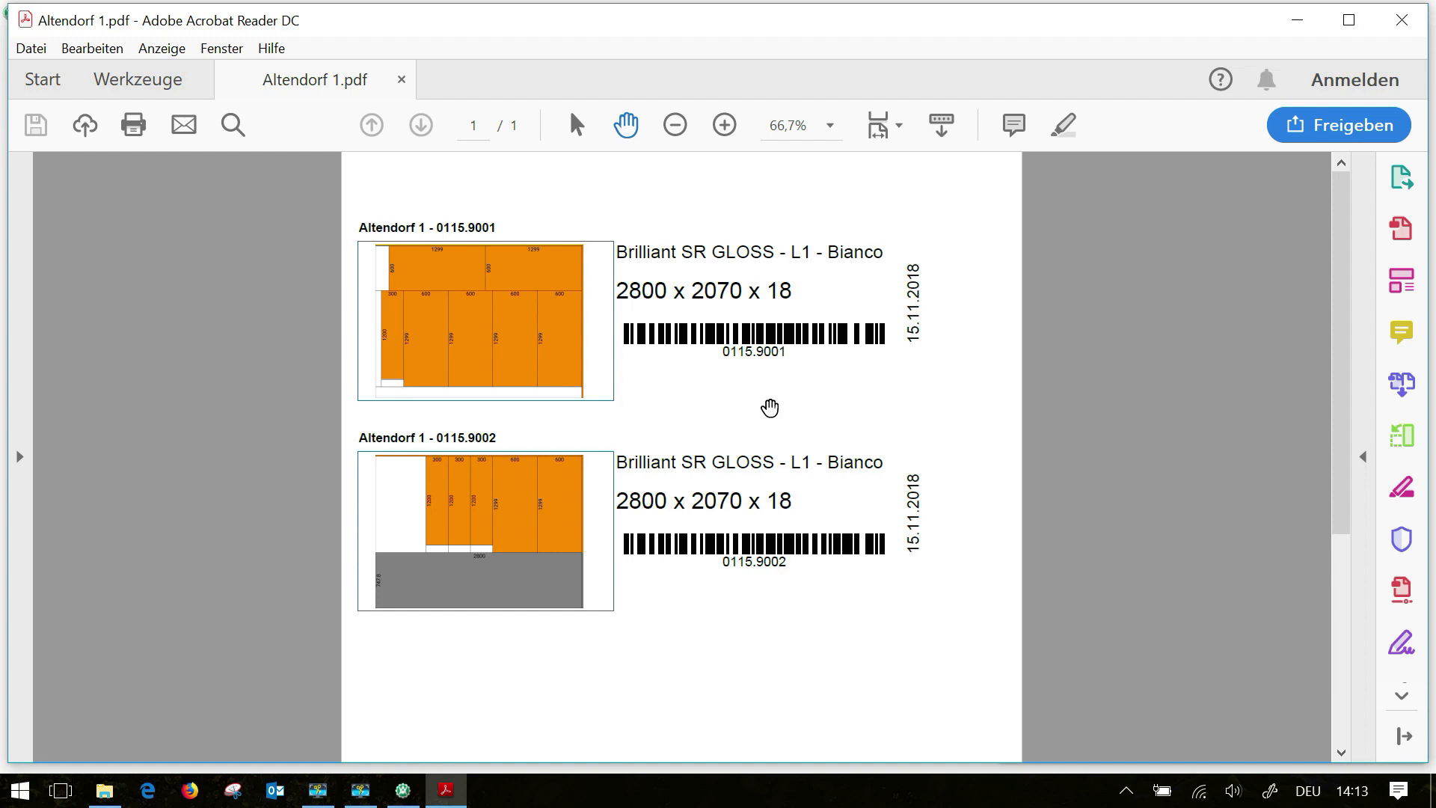